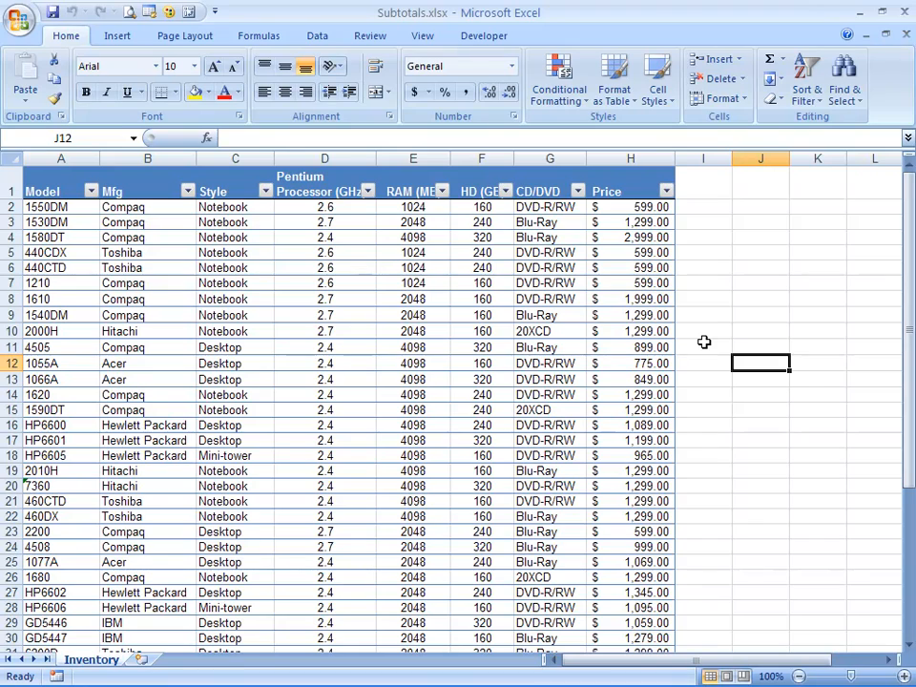
Step: Select the Price values and start a new conditional formatting rule for them
{"action": "left_click", "coordinate": [630, 158]}
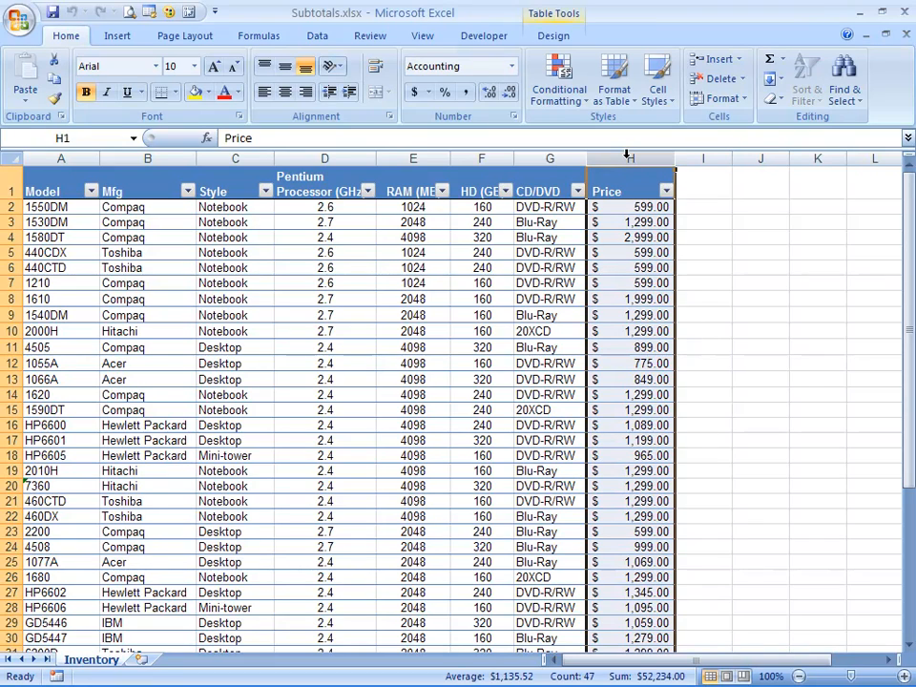
{"action": "left_click", "coordinate": [560, 79]}
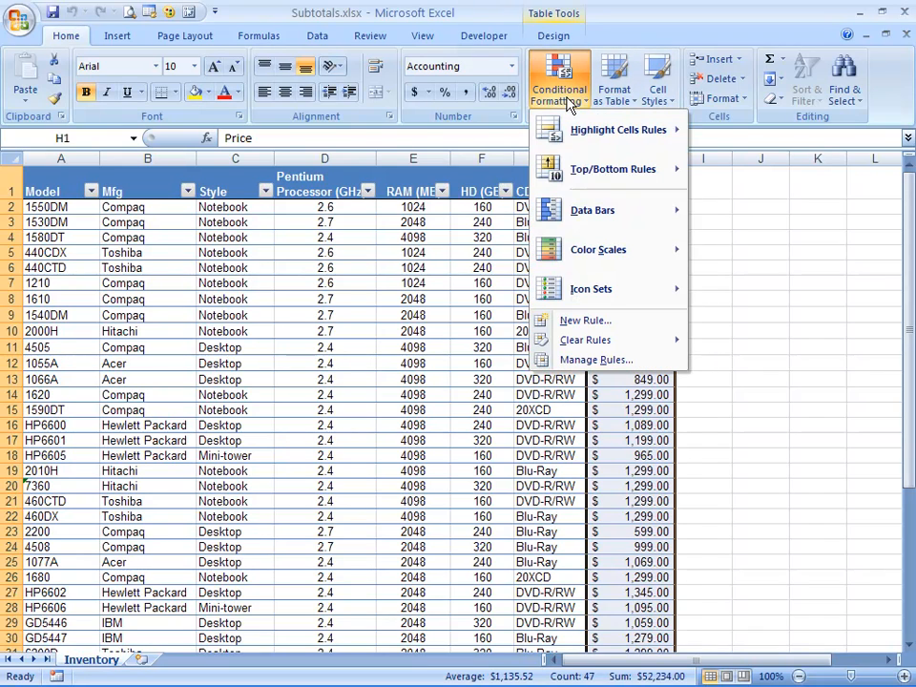
{"action": "left_click", "coordinate": [585, 321]}
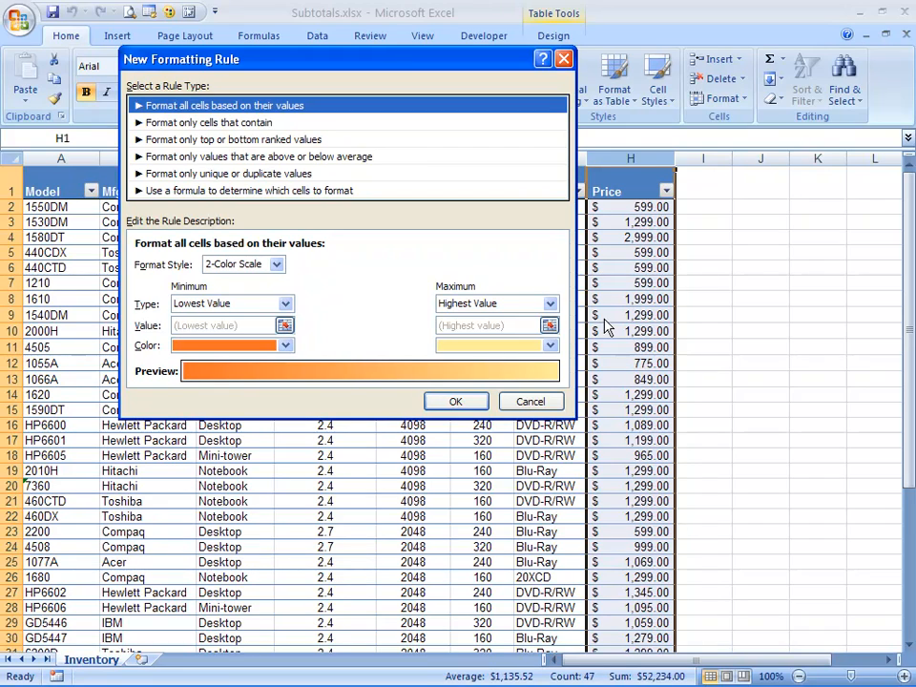
Step: Choose a 3-Color Scale and set the Minimum to a fixed Number
{"action": "left_click", "coordinate": [284, 264]}
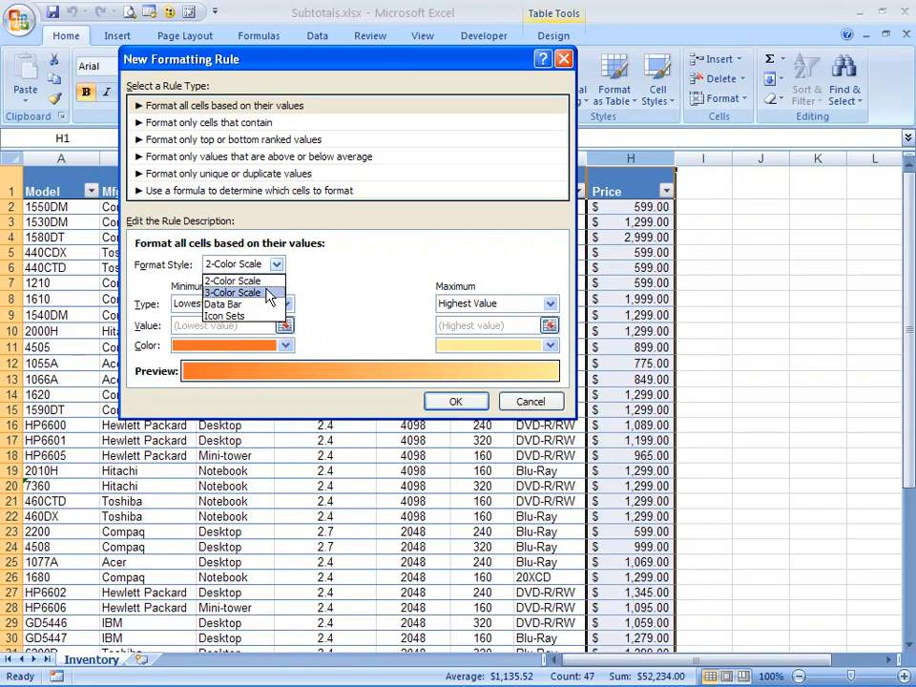
{"action": "left_click", "coordinate": [233, 292]}
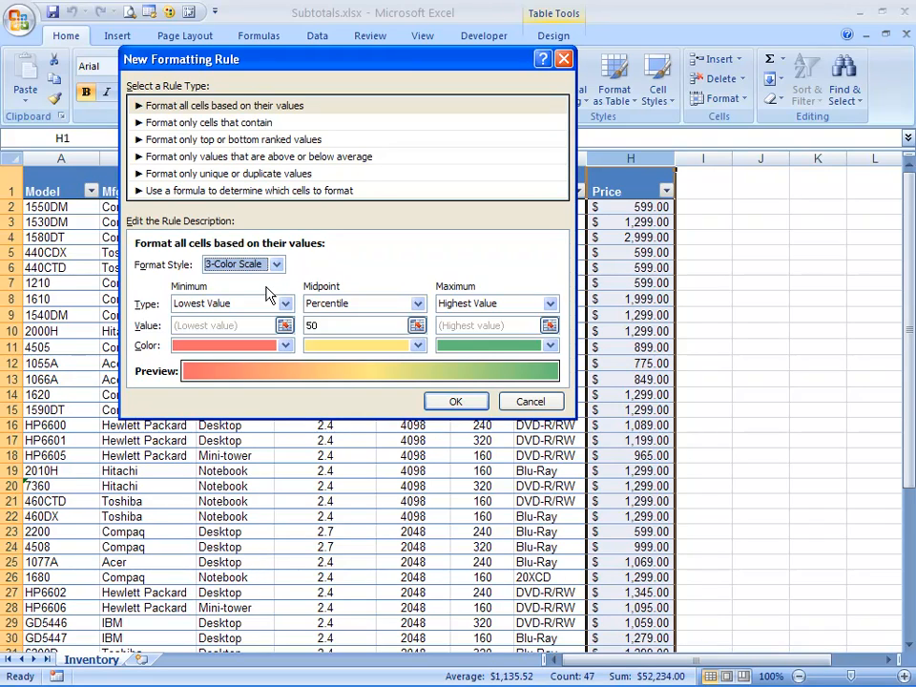
{"action": "left_click", "coordinate": [285, 303]}
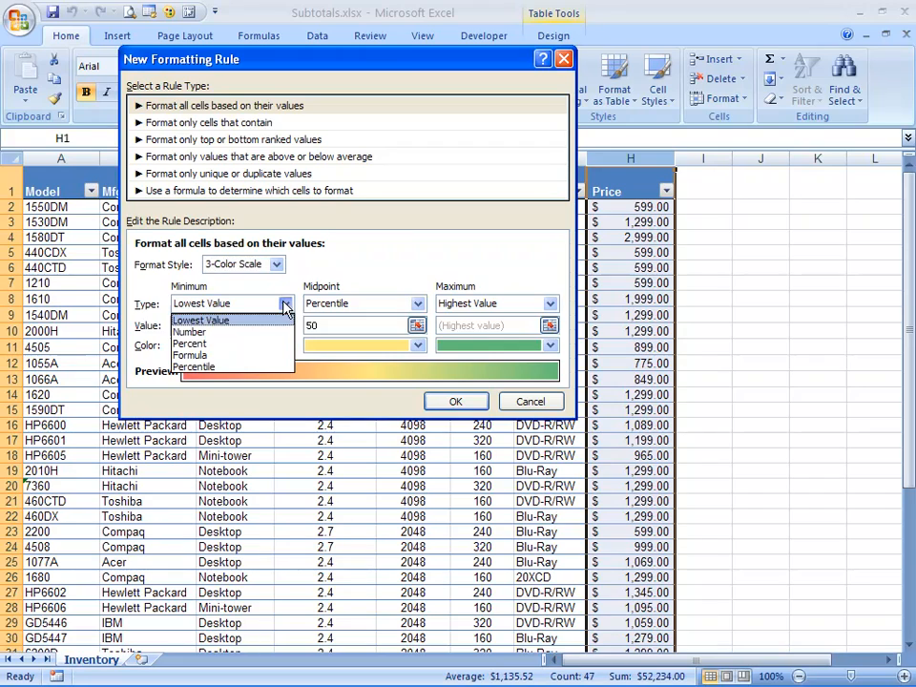
{"action": "left_click", "coordinate": [191, 332]}
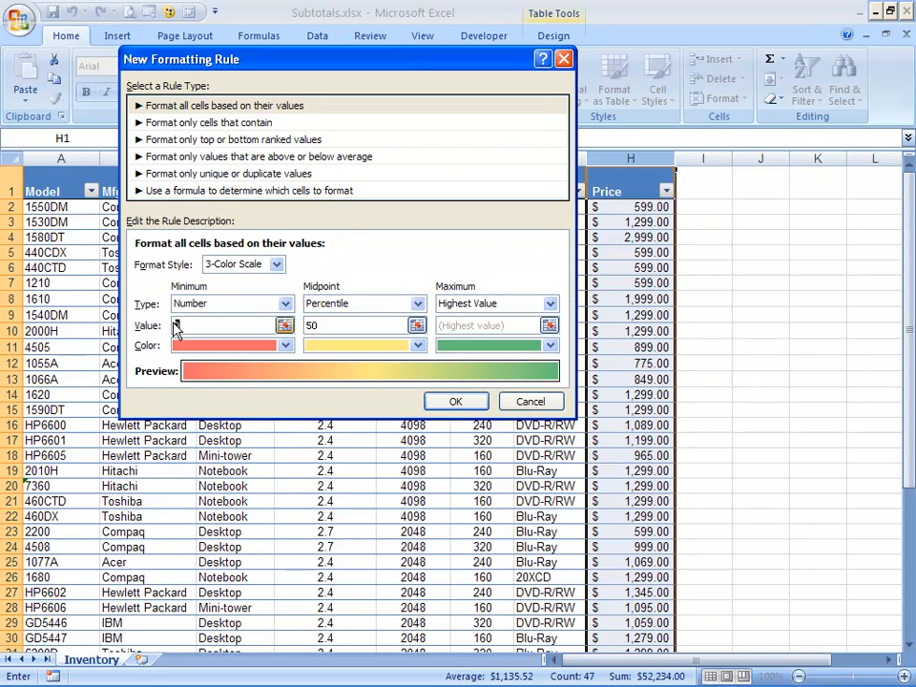
{"action": "type", "text": "999"}
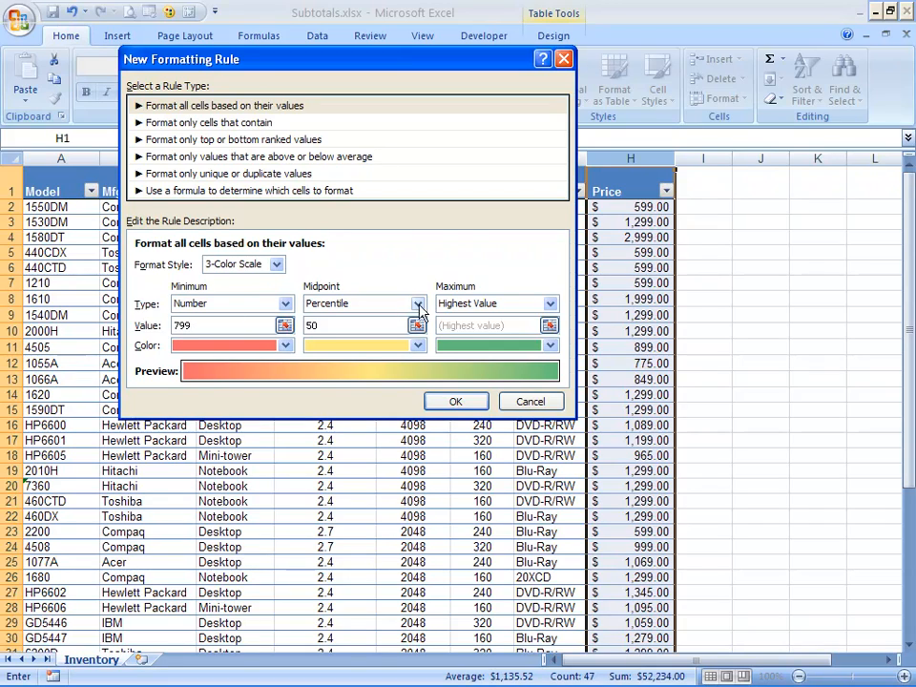
Step: Set Midpoint to Number 1299 and Maximum to Number 1999, then apply the colour scale to Price
{"action": "left_click", "coordinate": [418, 303]}
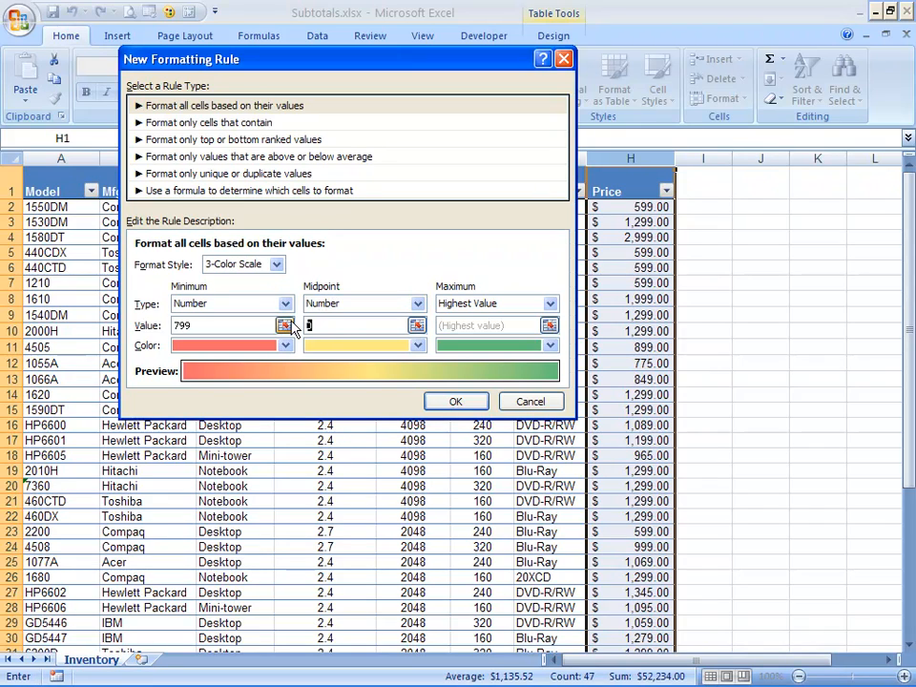
{"action": "type", "text": "1299"}
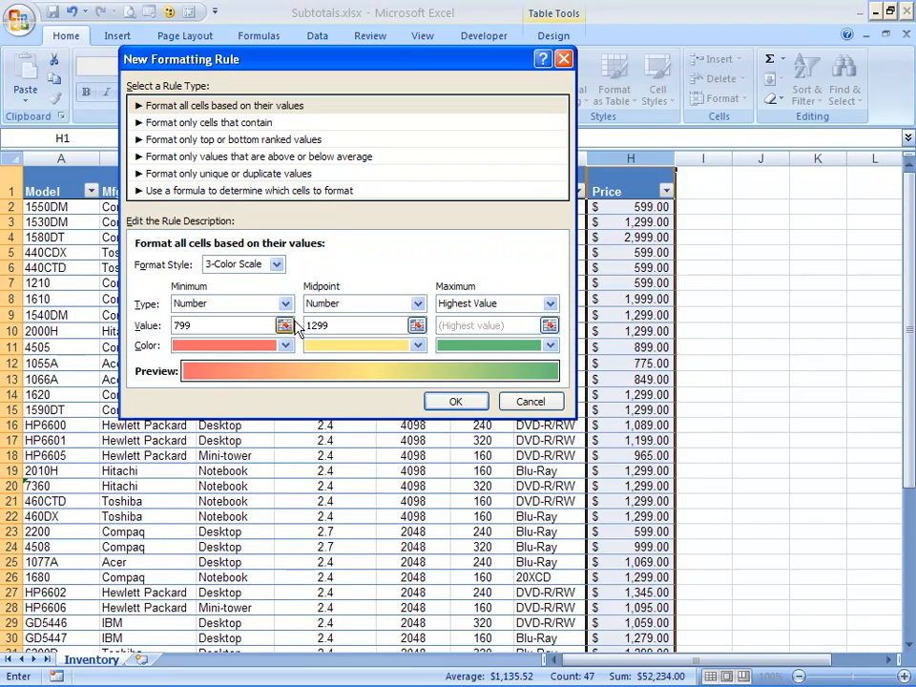
{"action": "left_click", "coordinate": [550, 304]}
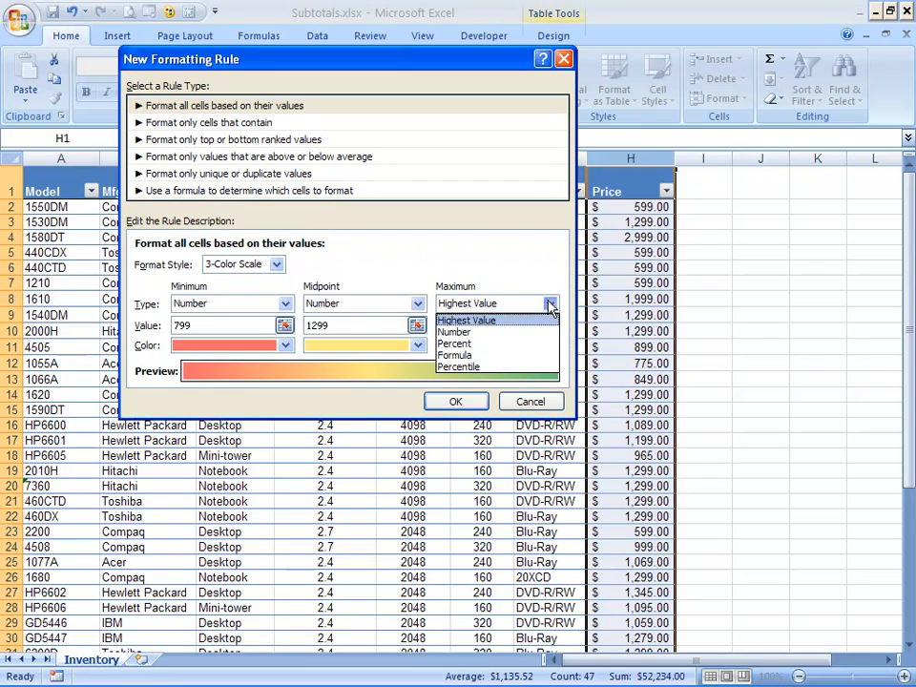
{"action": "left_click", "coordinate": [454, 333]}
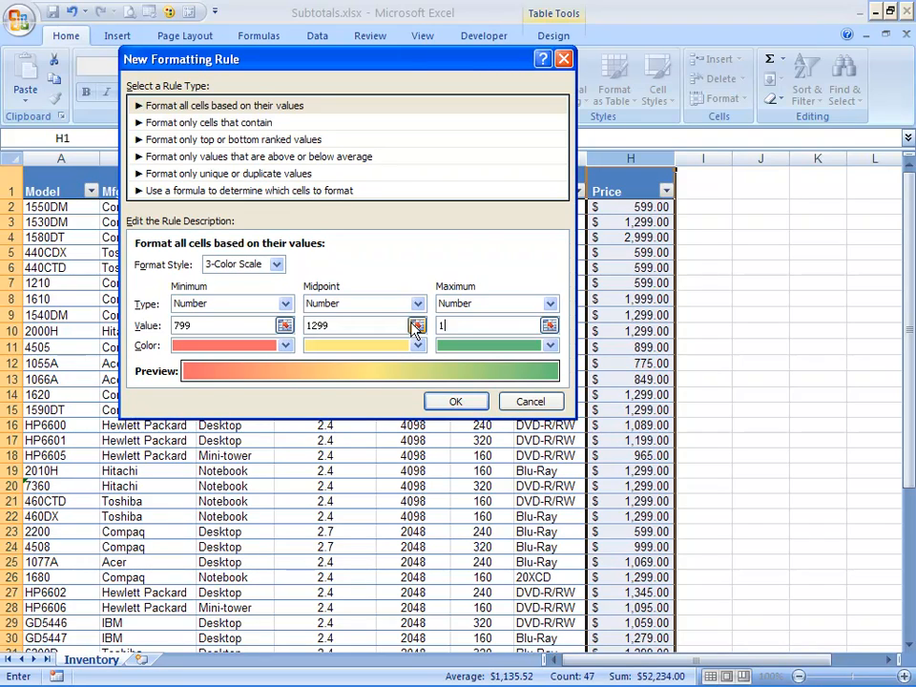
{"action": "type", "text": "1999"}
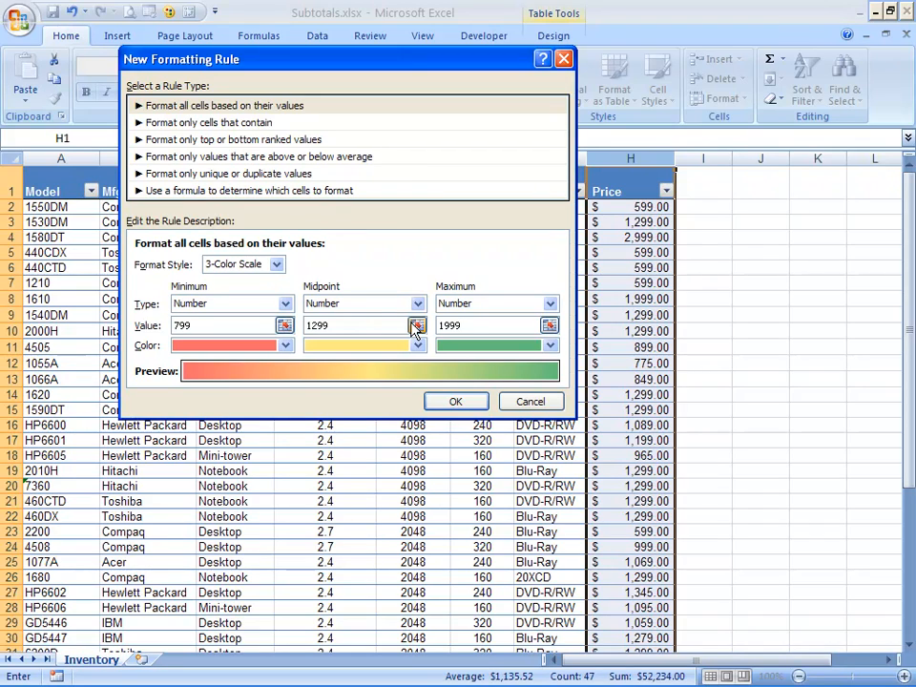
{"action": "left_click", "coordinate": [487, 325]}
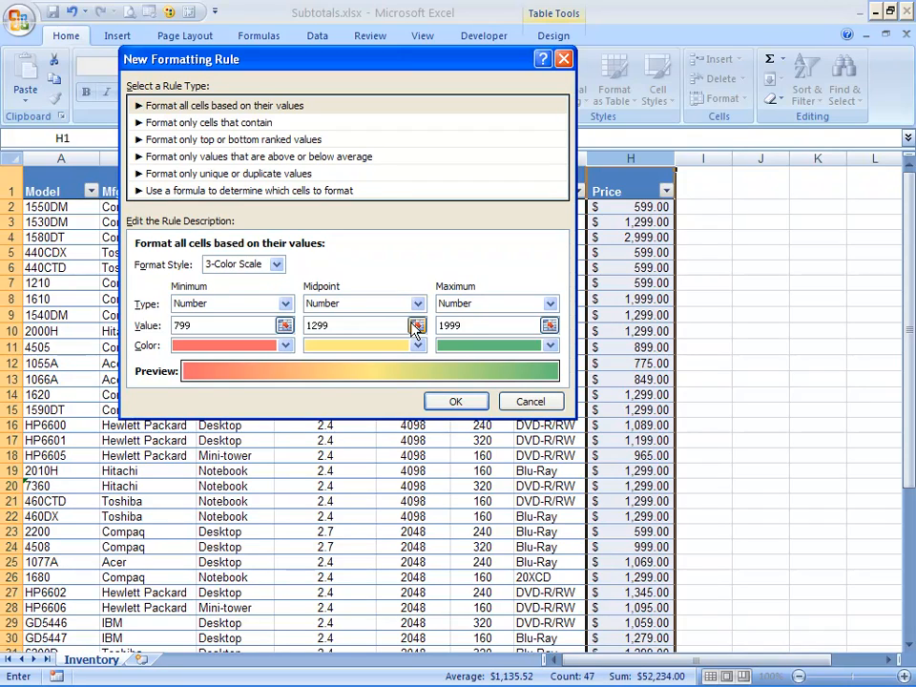
{"action": "left_click", "coordinate": [487, 324]}
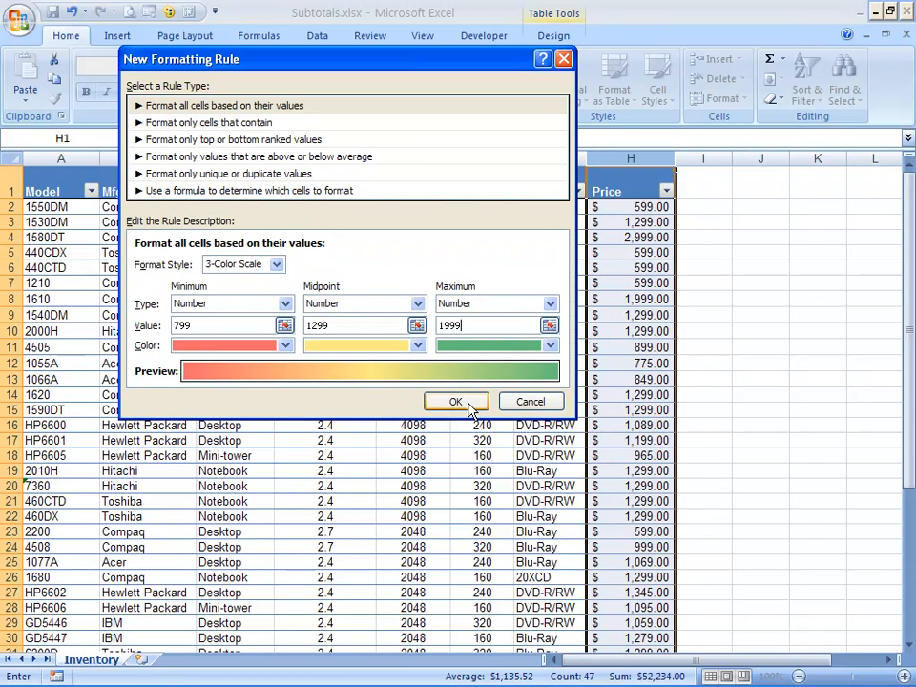
{"action": "left_click", "coordinate": [455, 401]}
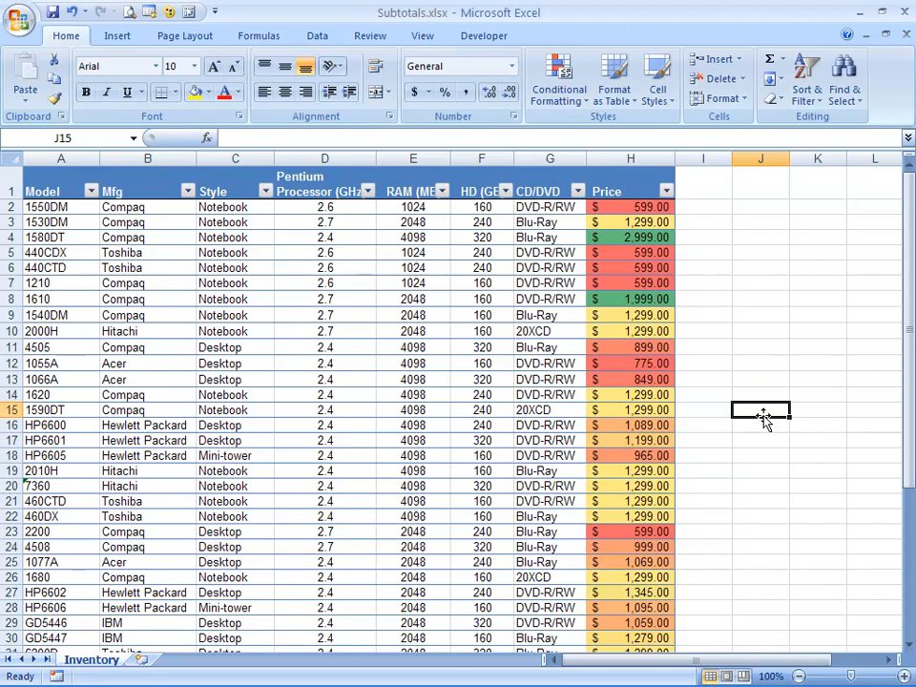
Step: Inspect the green-shaded 1999 and red-shaded 775 Price cells against the new scale
{"action": "left_click", "coordinate": [630, 298]}
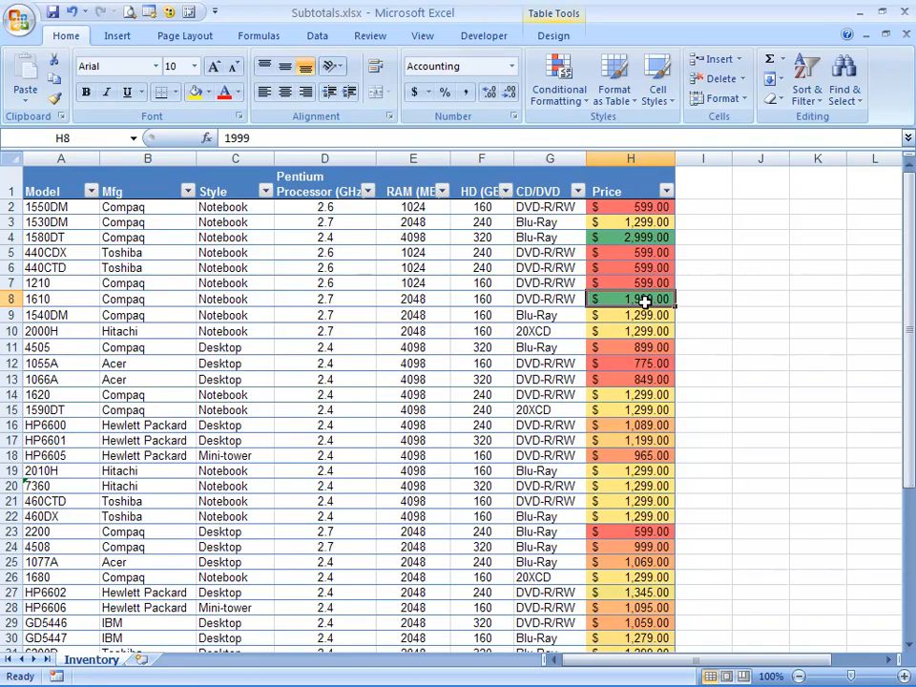
{"action": "left_click", "coordinate": [630, 363]}
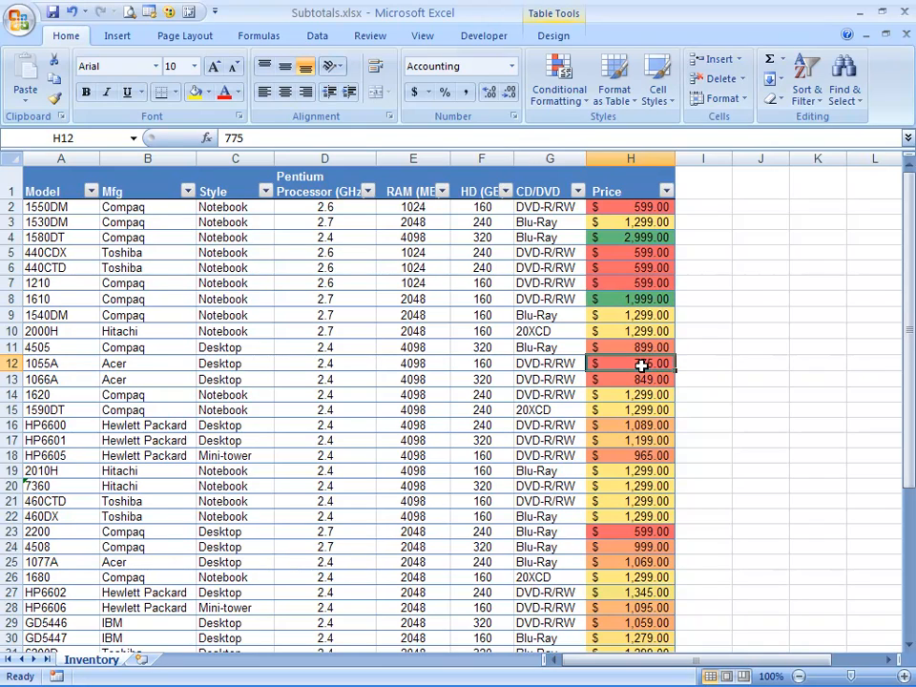
{"action": "mouse_move", "coordinate": [698, 362]}
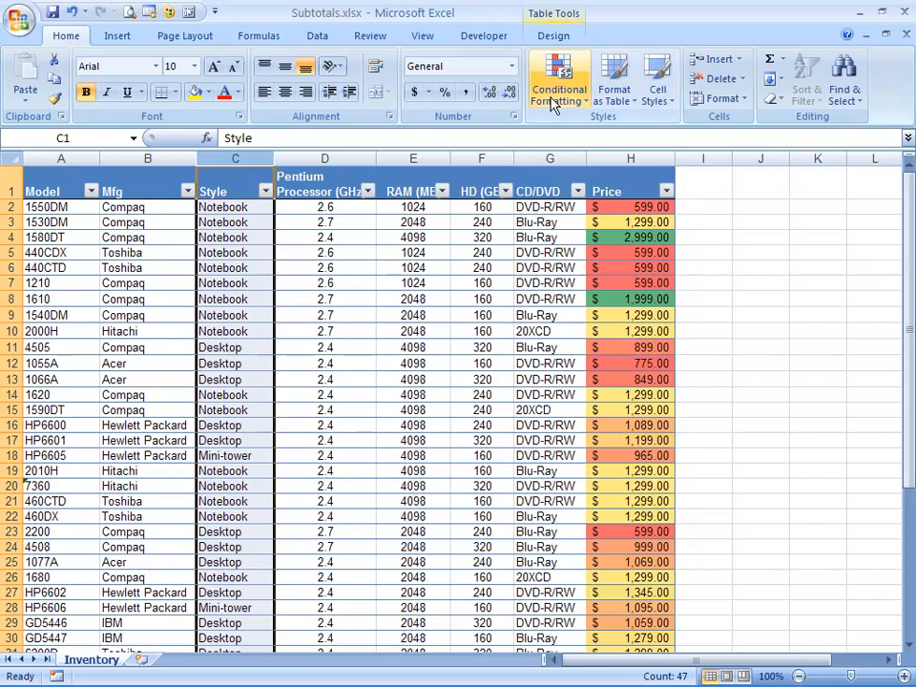
Step: Create a rule formatting only cells with Cell Value equal to notebook and go to its format settings
{"action": "left_click", "coordinate": [558, 78]}
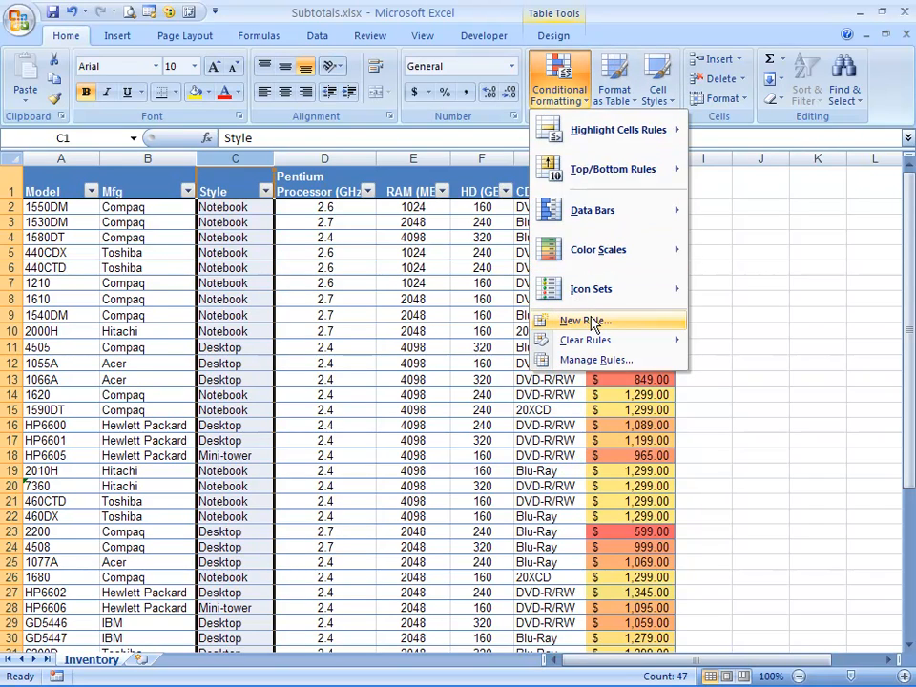
{"action": "left_click", "coordinate": [584, 321]}
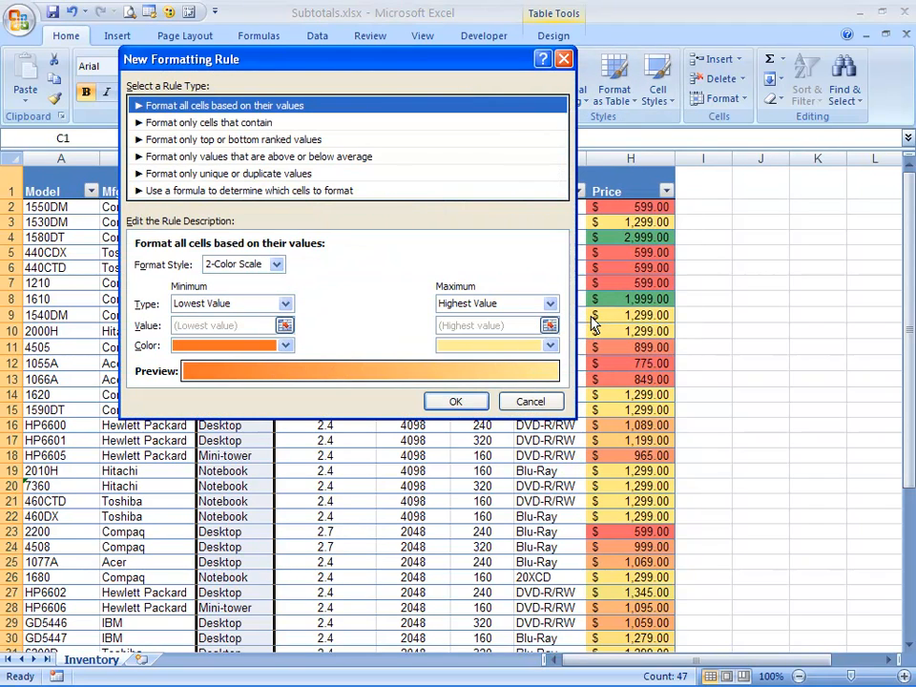
{"action": "left_click", "coordinate": [210, 122]}
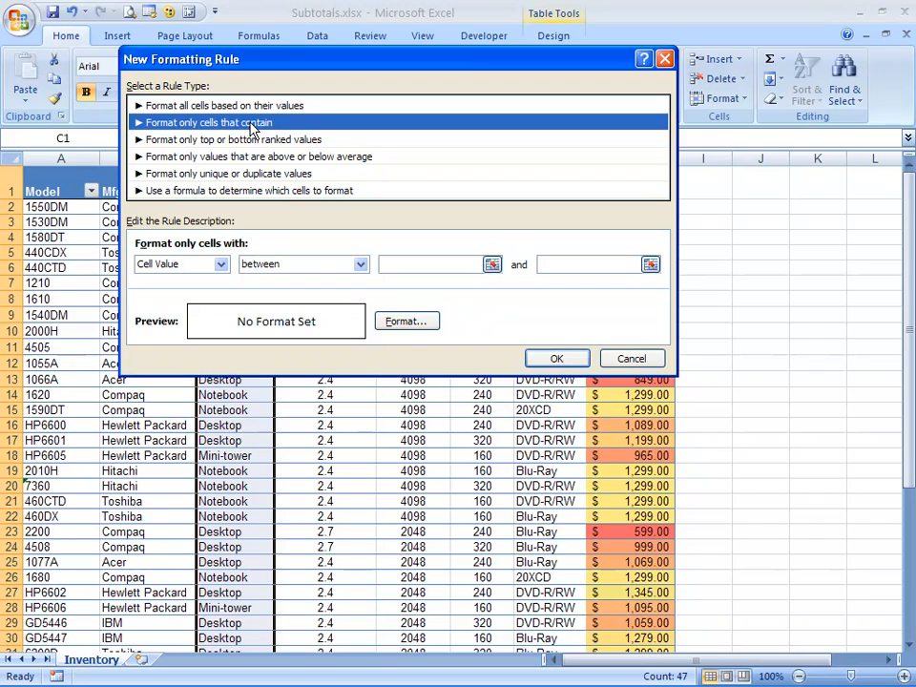
{"action": "mouse_move", "coordinate": [212, 271]}
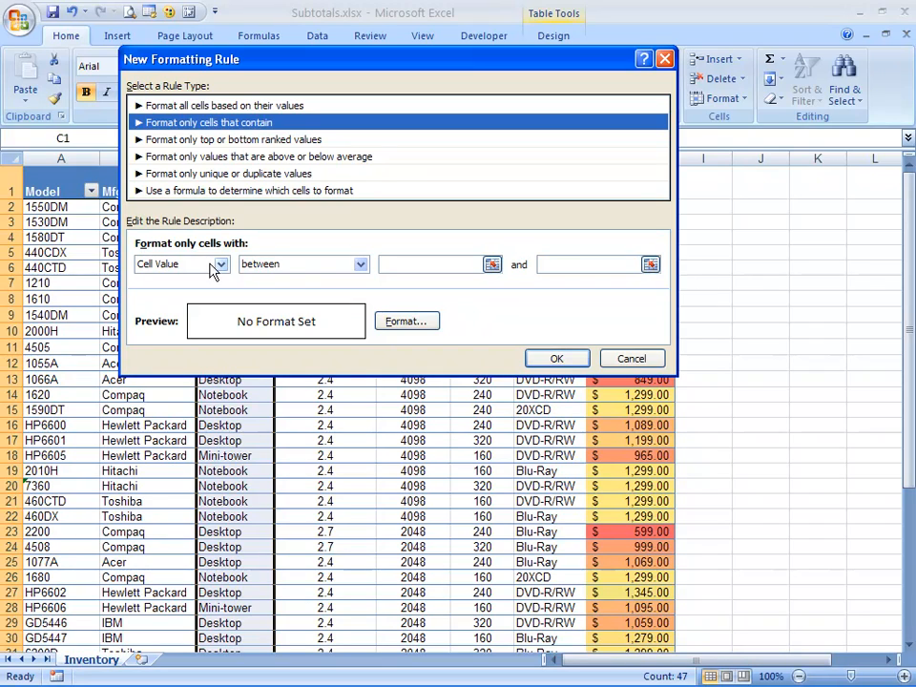
{"action": "left_click", "coordinate": [303, 263]}
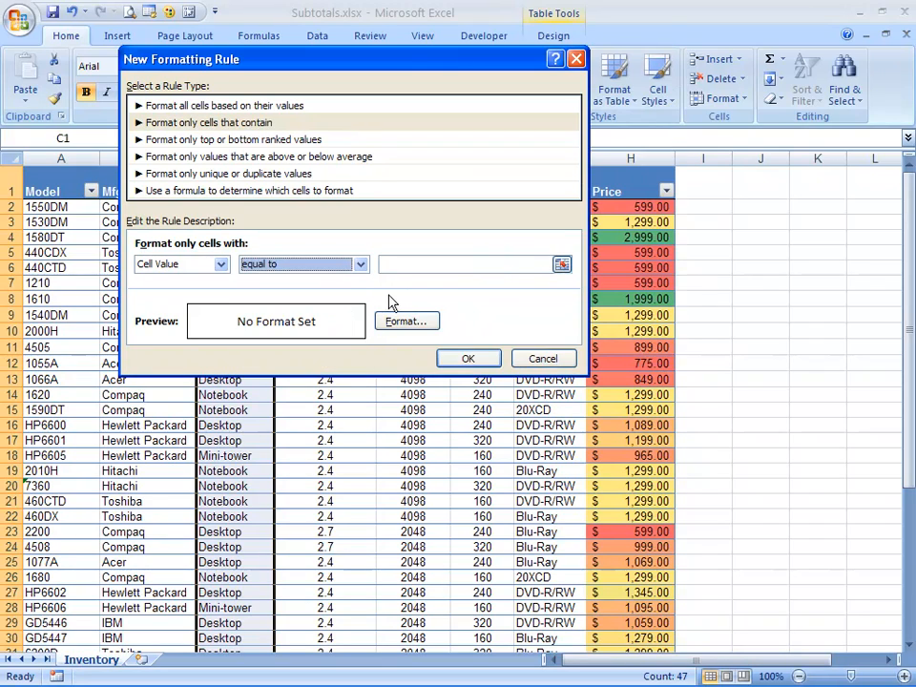
{"action": "left_click", "coordinate": [467, 264]}
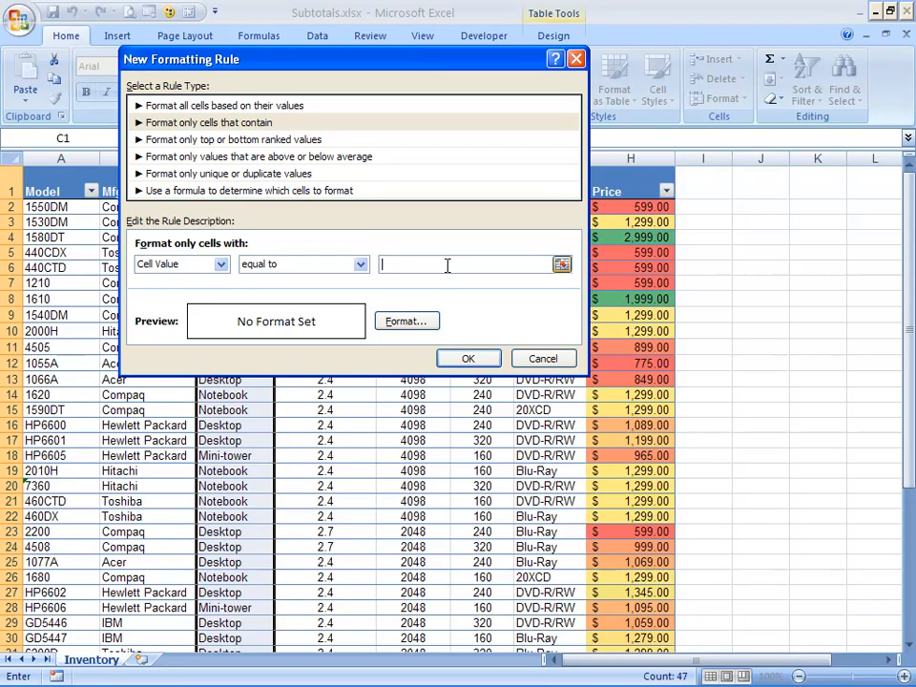
{"action": "type", "text": "not"}
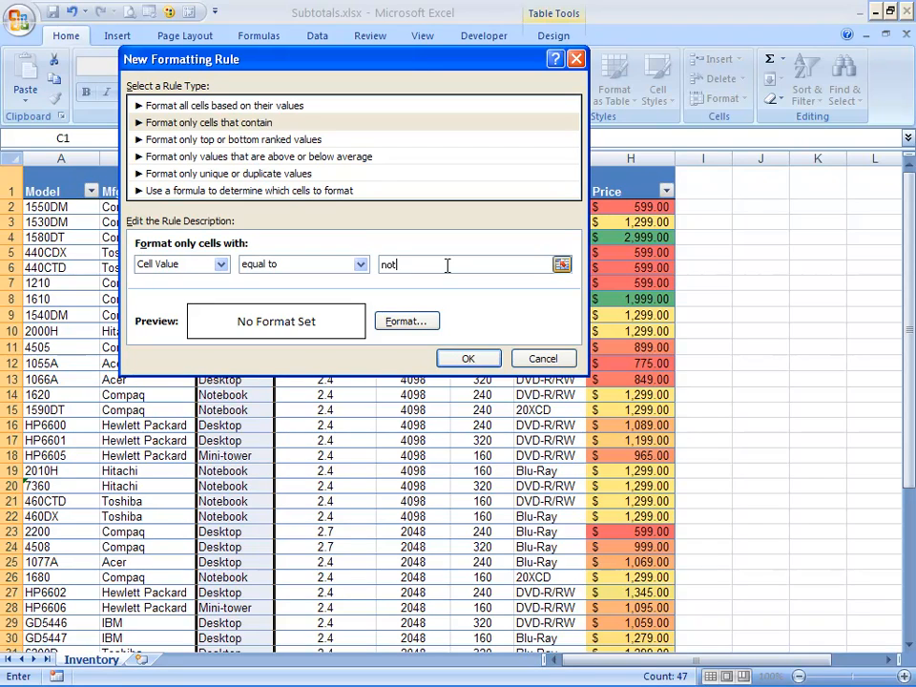
{"action": "type", "text": "ebook"}
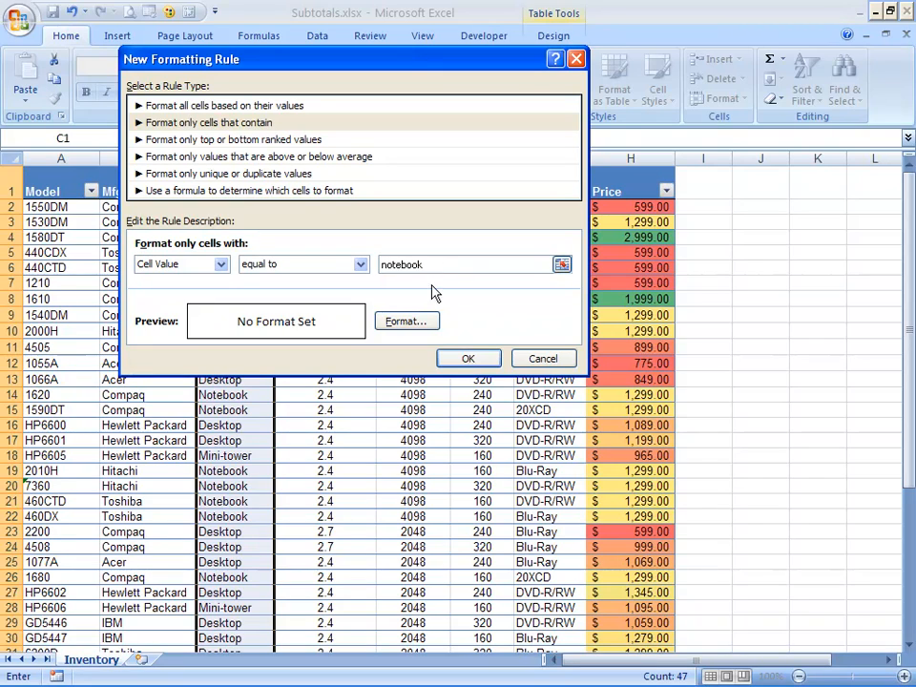
{"action": "left_click", "coordinate": [407, 321]}
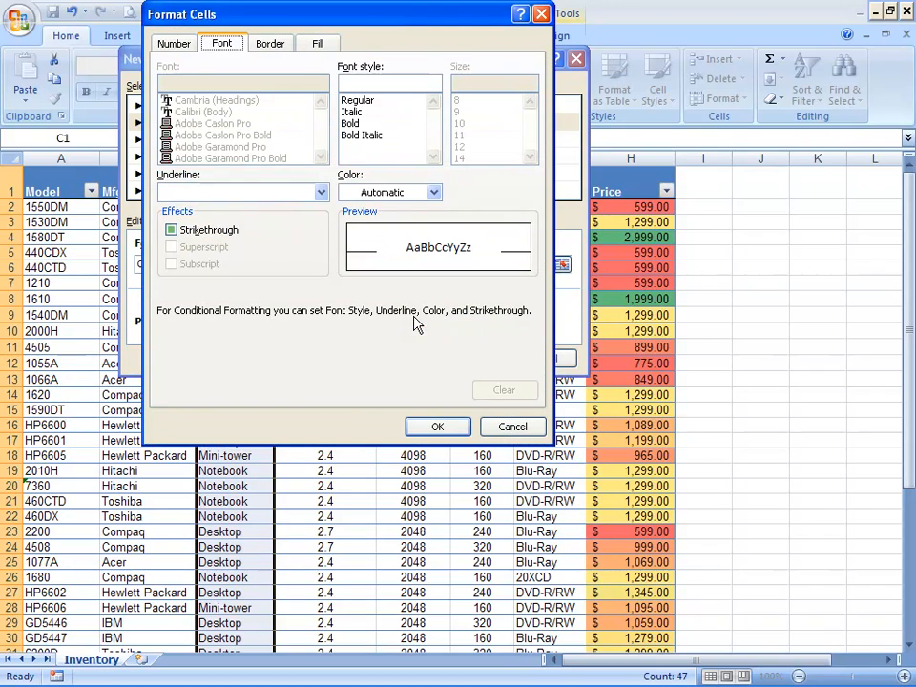
Step: Make matching cells bold dark-red text on a light-blue fill and confirm the format
{"action": "left_click", "coordinate": [351, 122]}
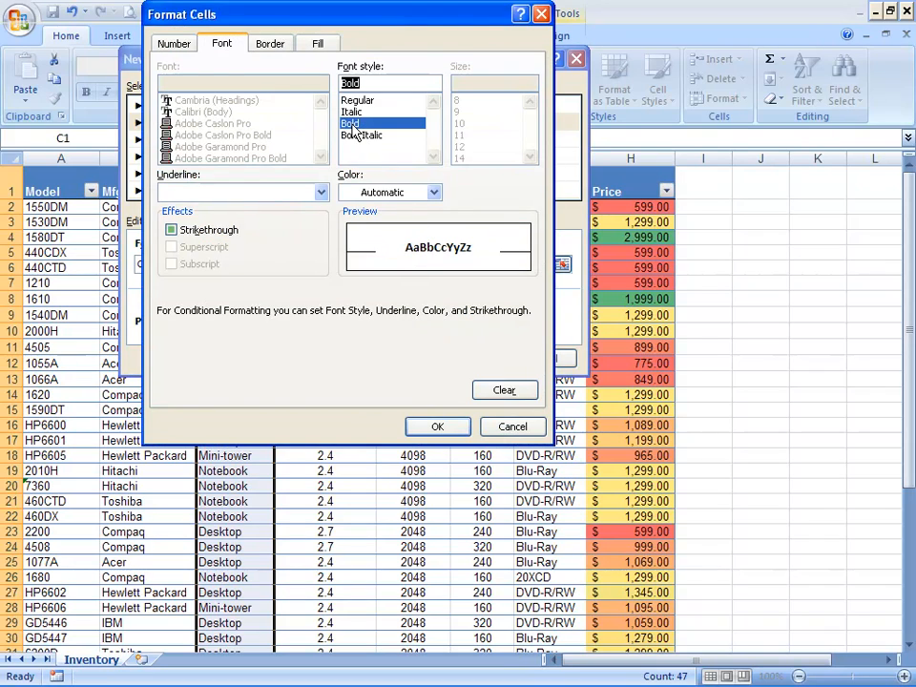
{"action": "left_click", "coordinate": [439, 191]}
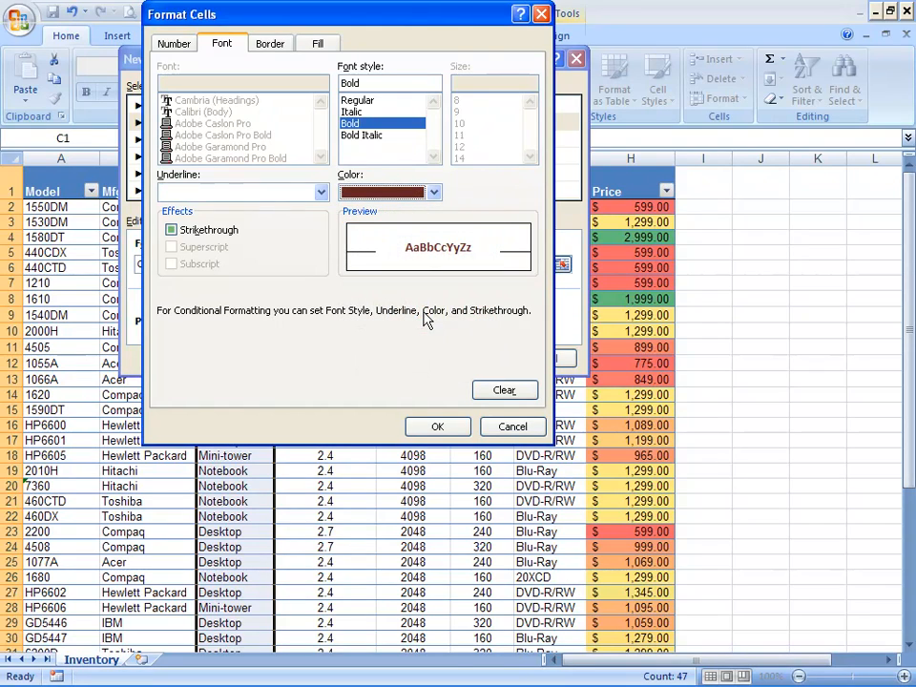
{"action": "left_click", "coordinate": [317, 42]}
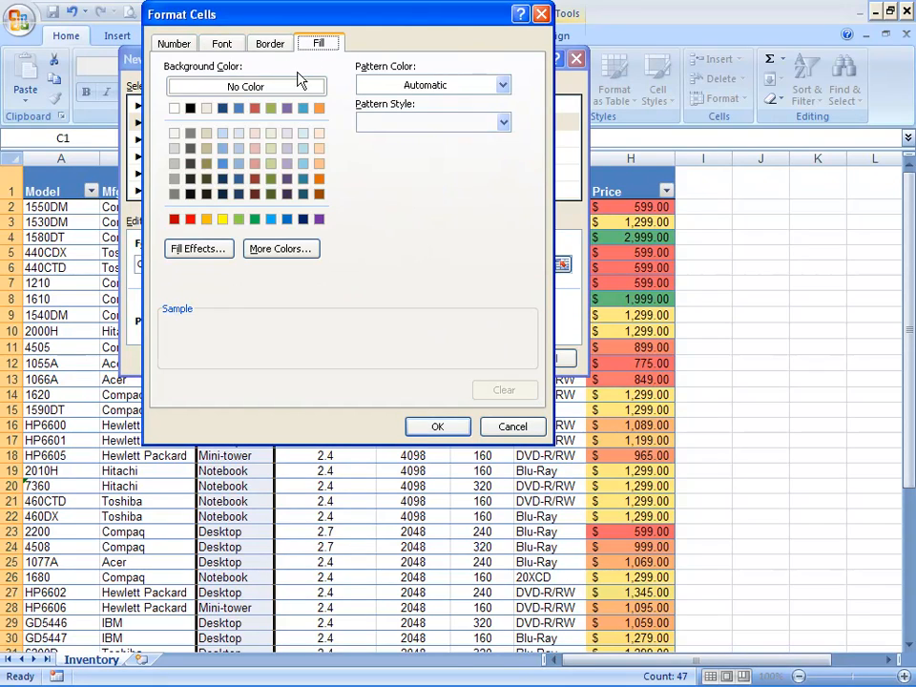
{"action": "left_click", "coordinate": [239, 149]}
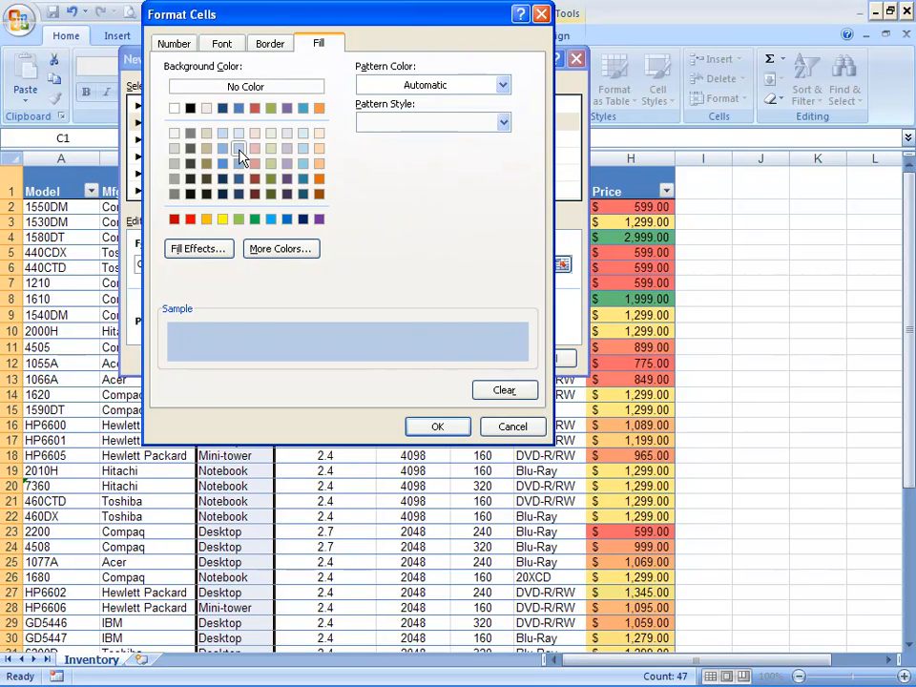
{"action": "left_click", "coordinate": [439, 428]}
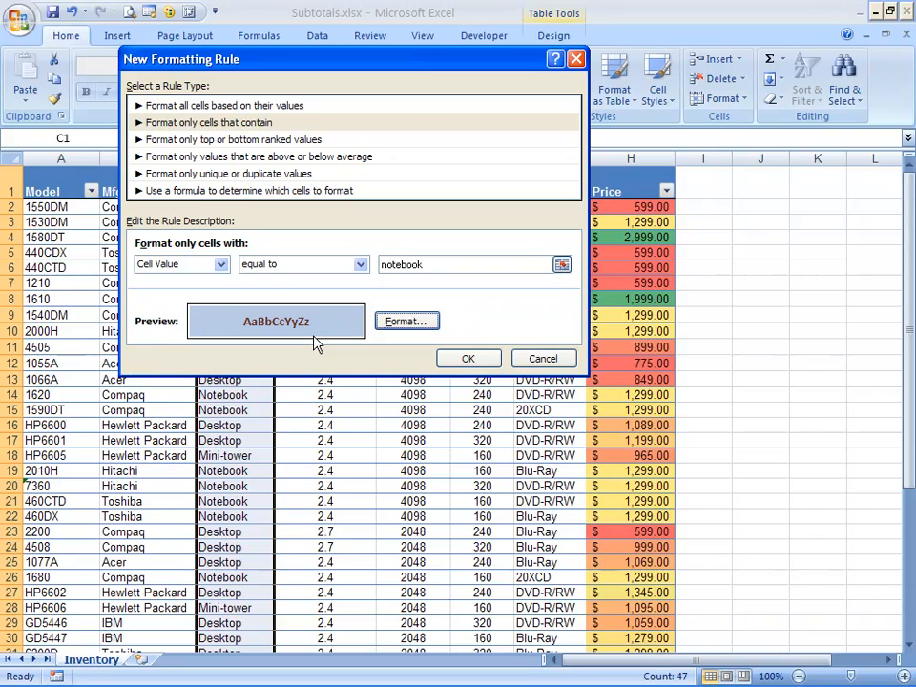
{"action": "mouse_move", "coordinate": [470, 359]}
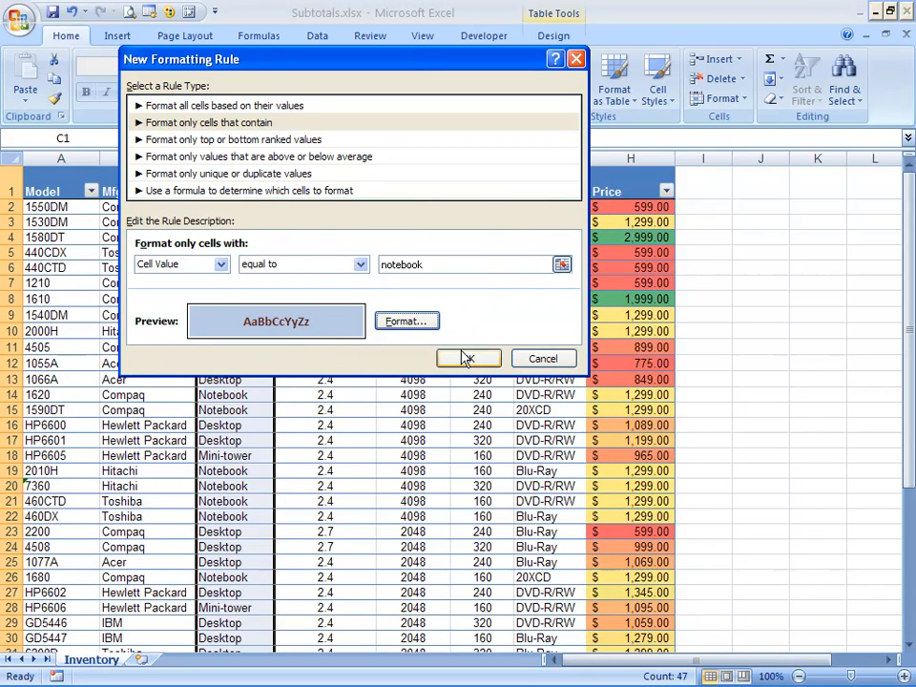
Step: Apply the notebook rule so Notebook cells in Style show bold dark-red on light blue
{"action": "left_click", "coordinate": [470, 359]}
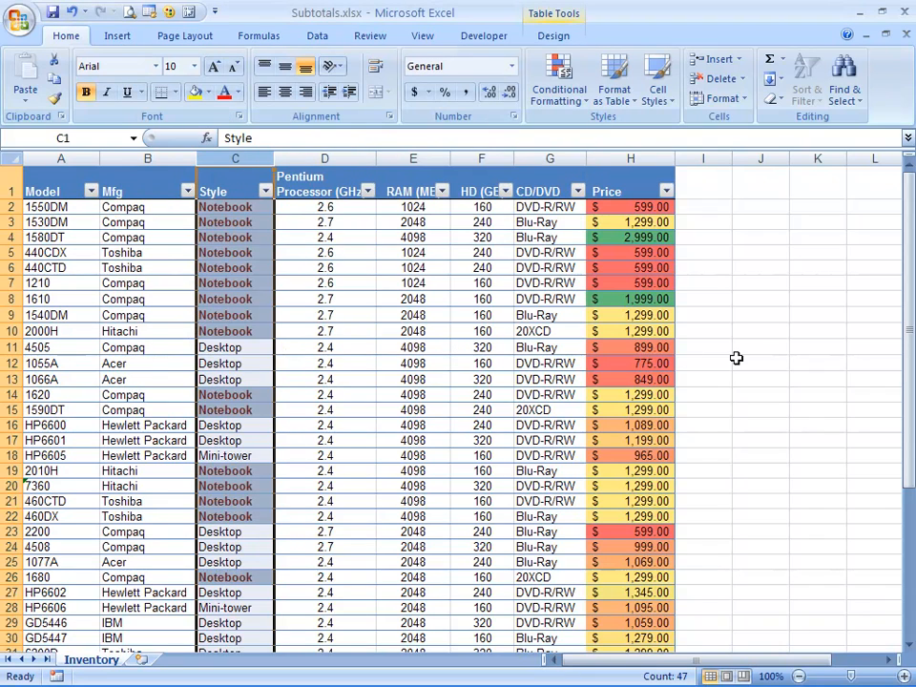
{"action": "left_click", "coordinate": [703, 348]}
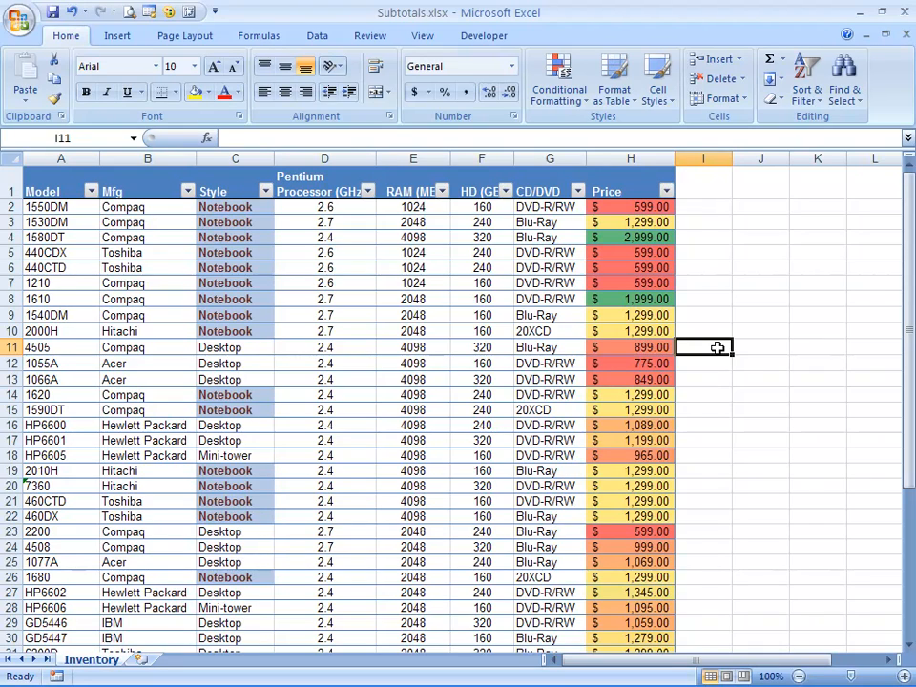